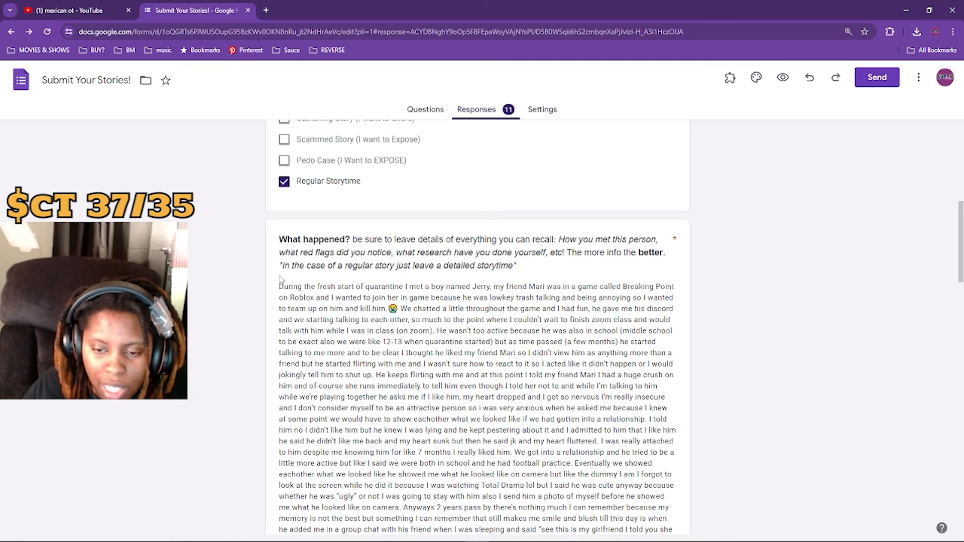
- Scroll down through the long story answer toward the 'What do you wish to accomplish' response
scroll(down, 3)
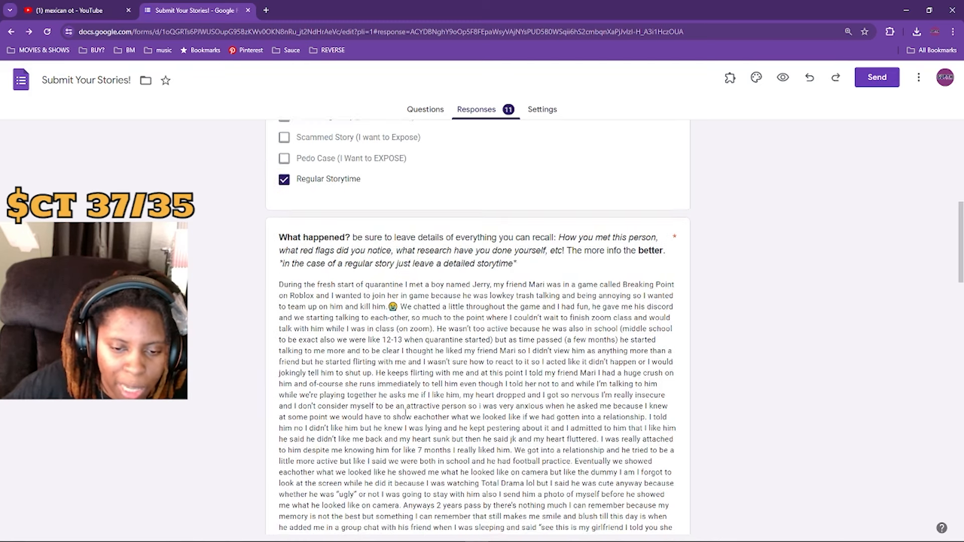
scroll(down, 3)
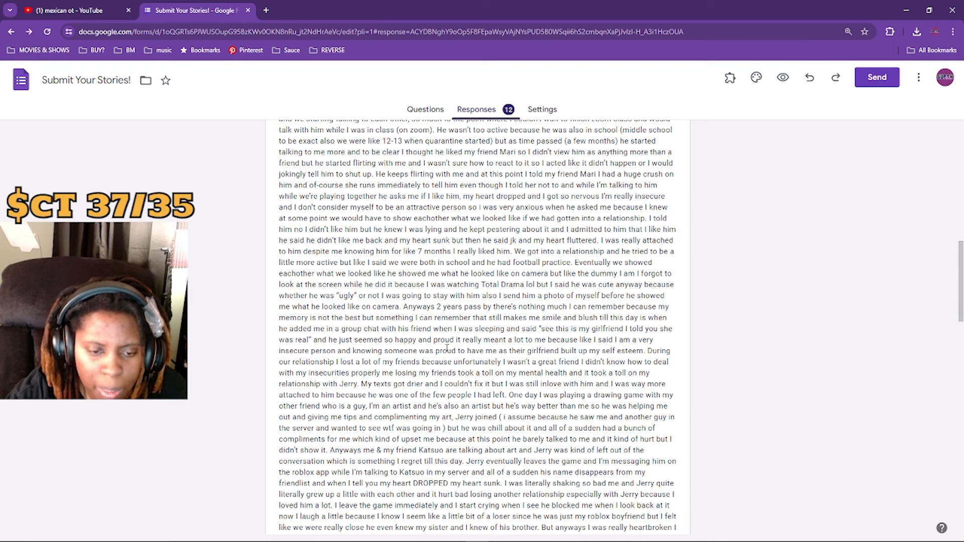
scroll(down, 3)
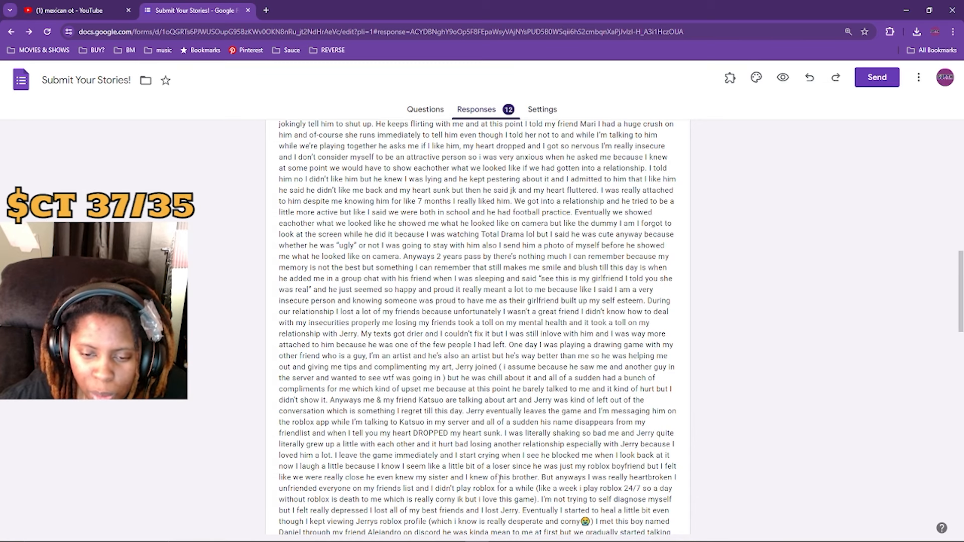
scroll(down, 3)
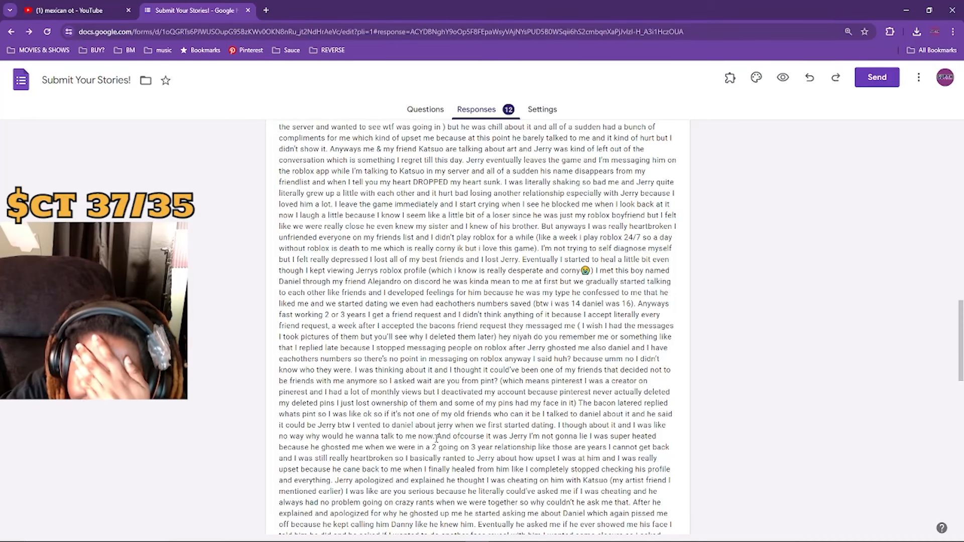
scroll(down, 3)
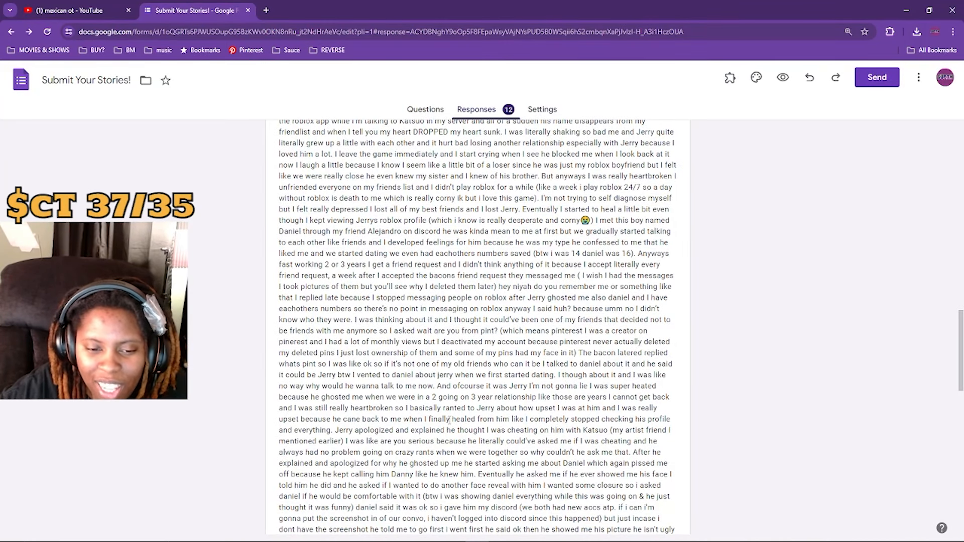
scroll(down, 3)
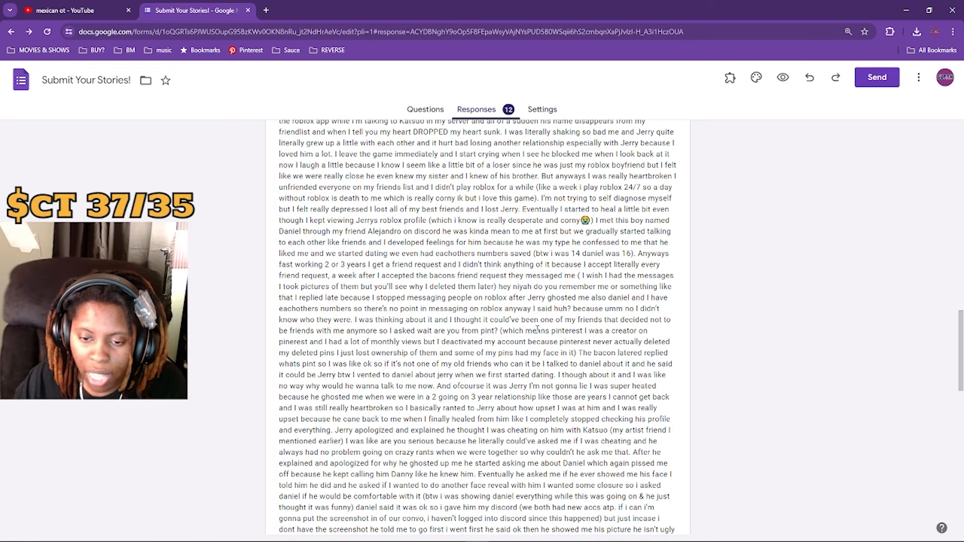
scroll(down, 3)
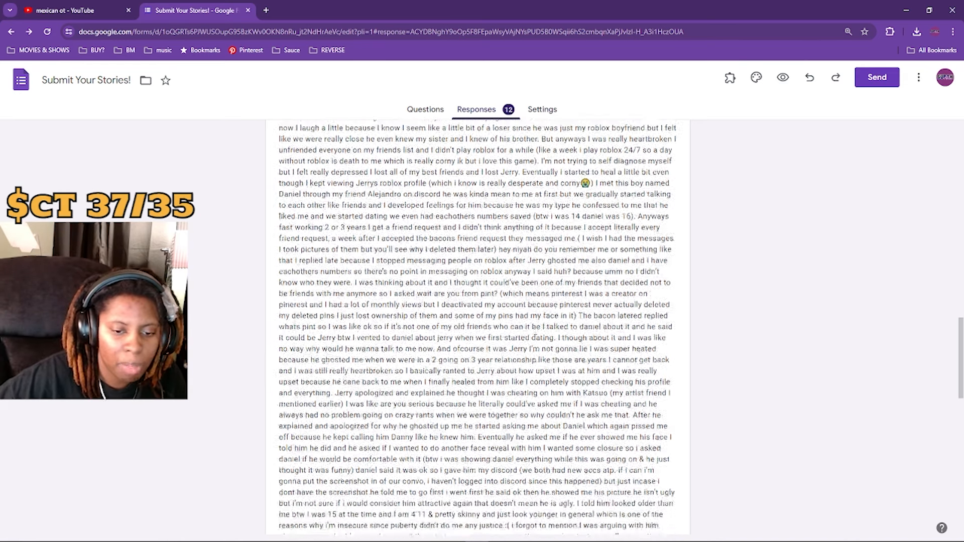
scroll(down, 3)
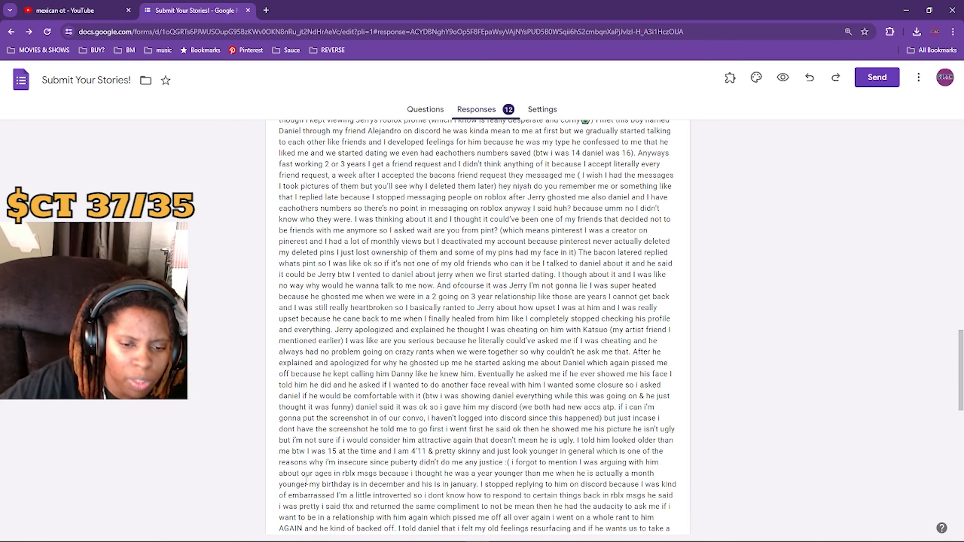
scroll(down, 3)
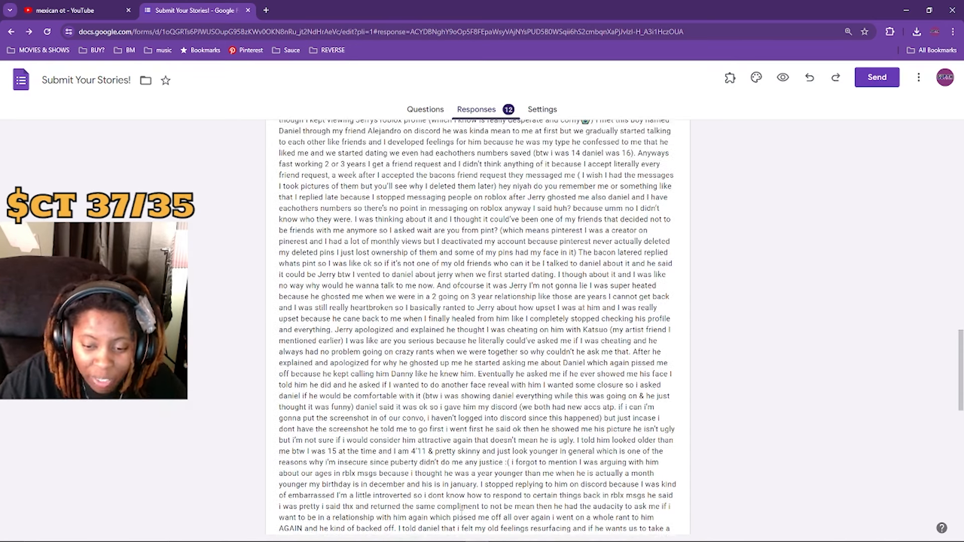
scroll(down, 3)
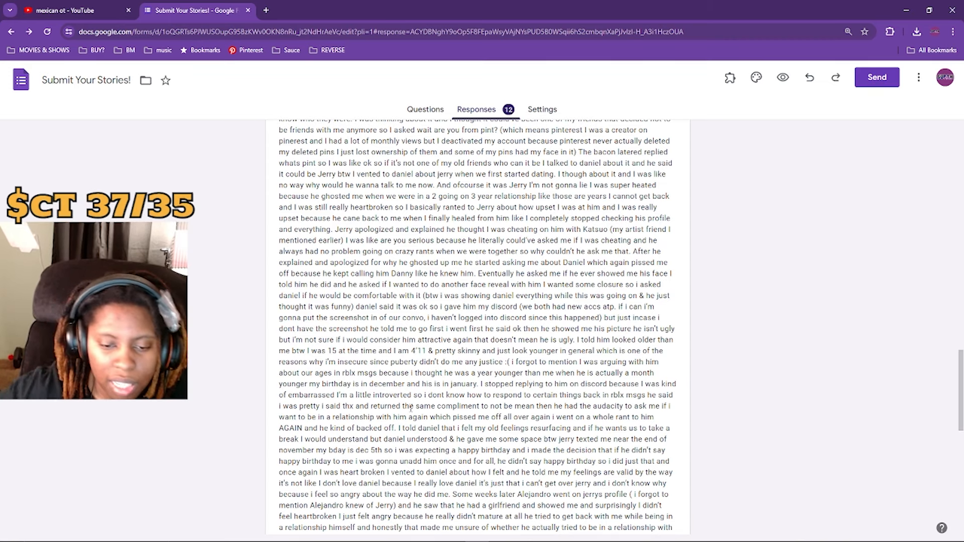
scroll(down, 3)
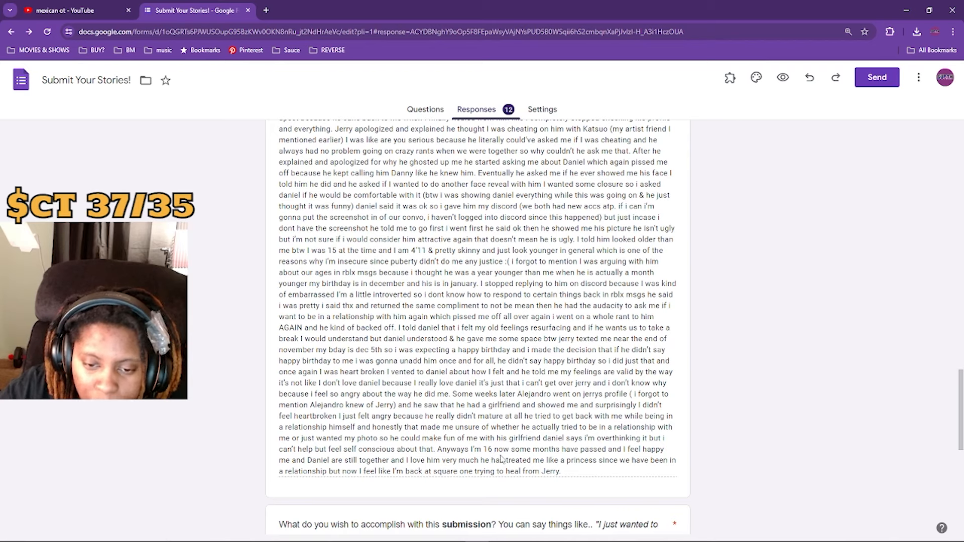
- Highlight the phrase about months having passed near the end of the story
drag(503, 449, 620, 449)
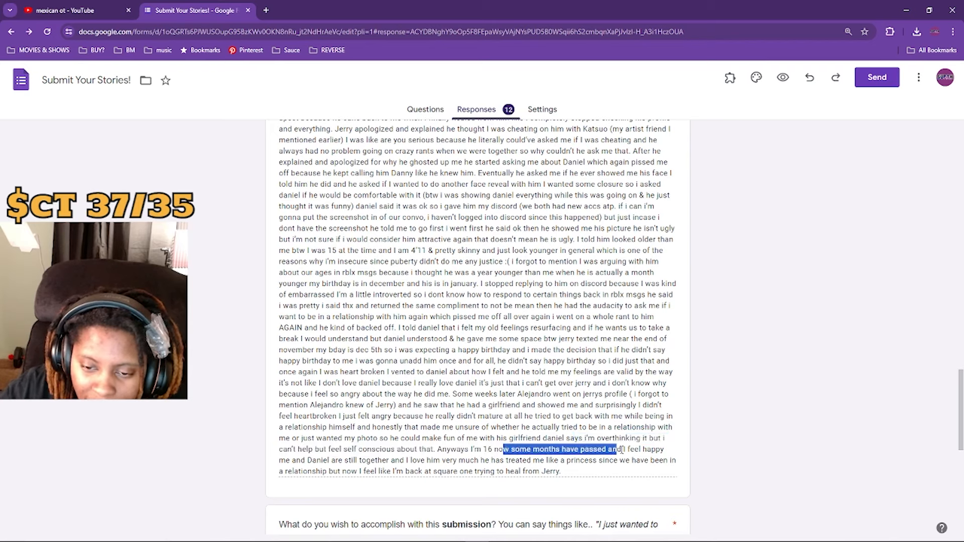
drag(614, 449, 415, 460)
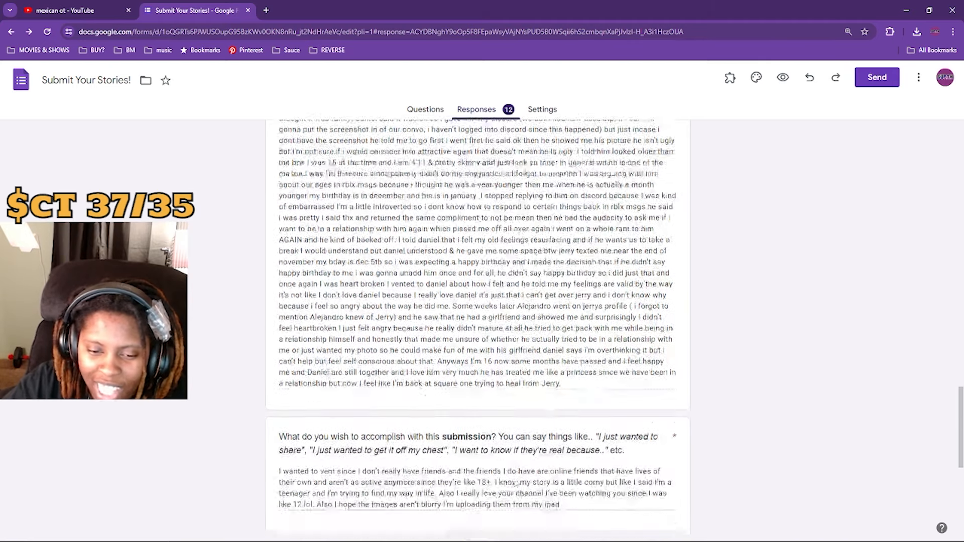
- Open the first proof screenshot IMG_6073 from the proof question in Google Drive
scroll(down, 3)
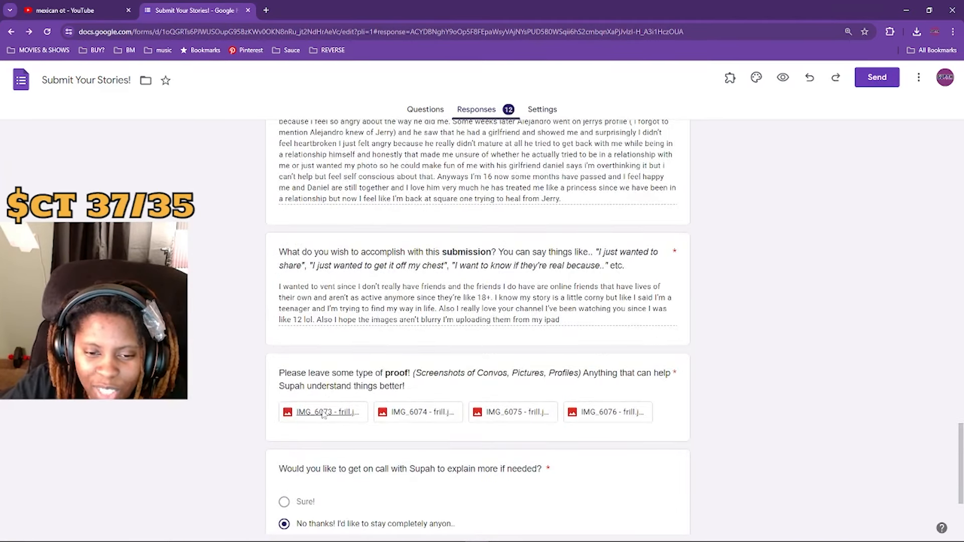
click(322, 412)
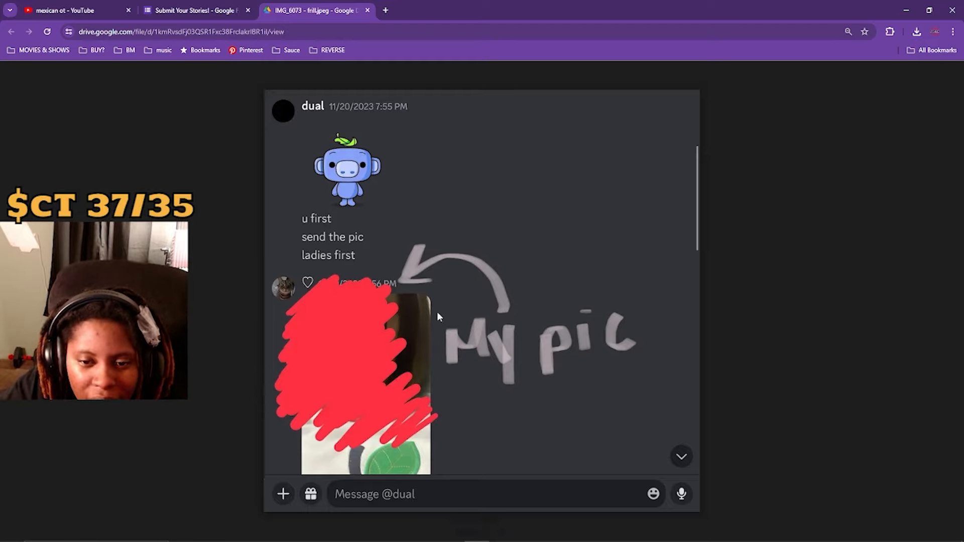
- Move to the next proof screenshot IMG_6074 in the Drive preview
click(315, 10)
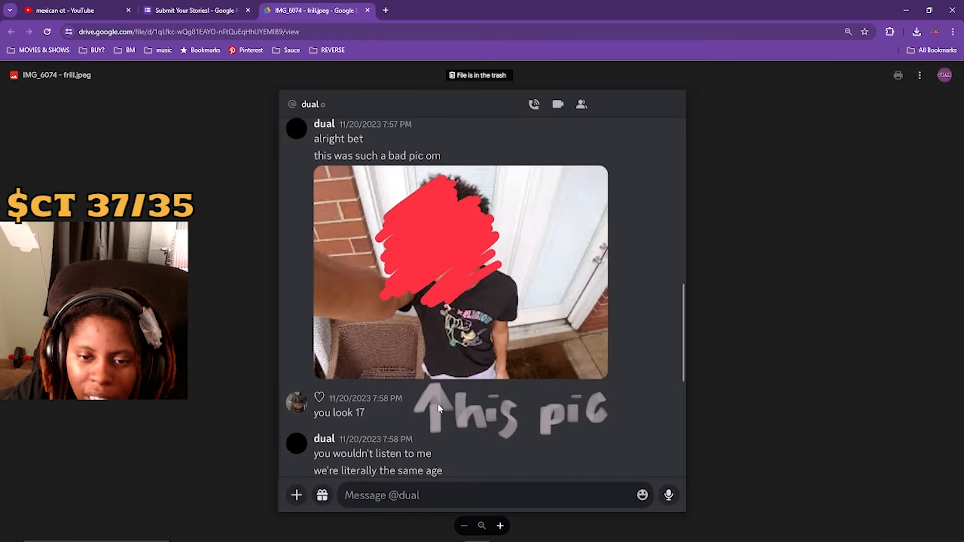
mouse_move(275, 302)
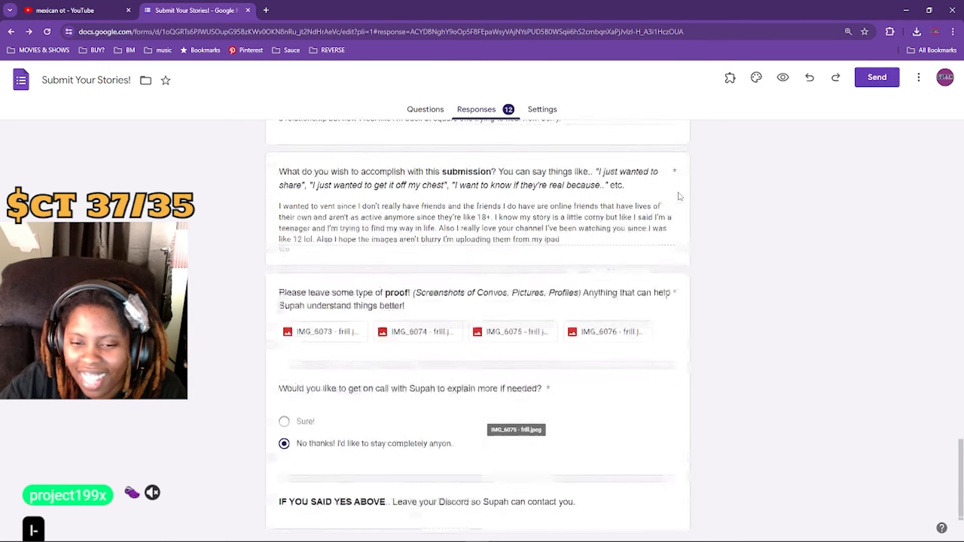
- Return focus to the Forms response page and scroll within the story answer
click(608, 332)
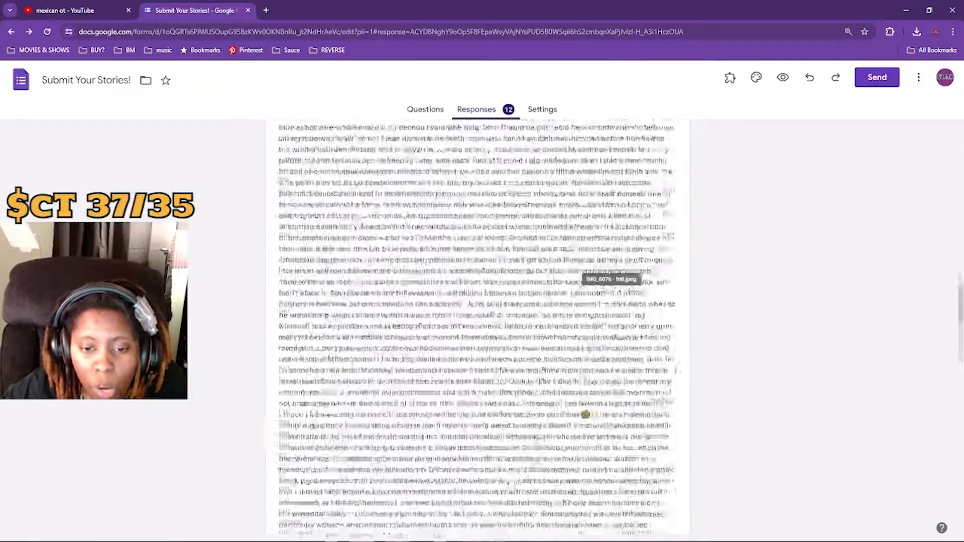
scroll(down, 3)
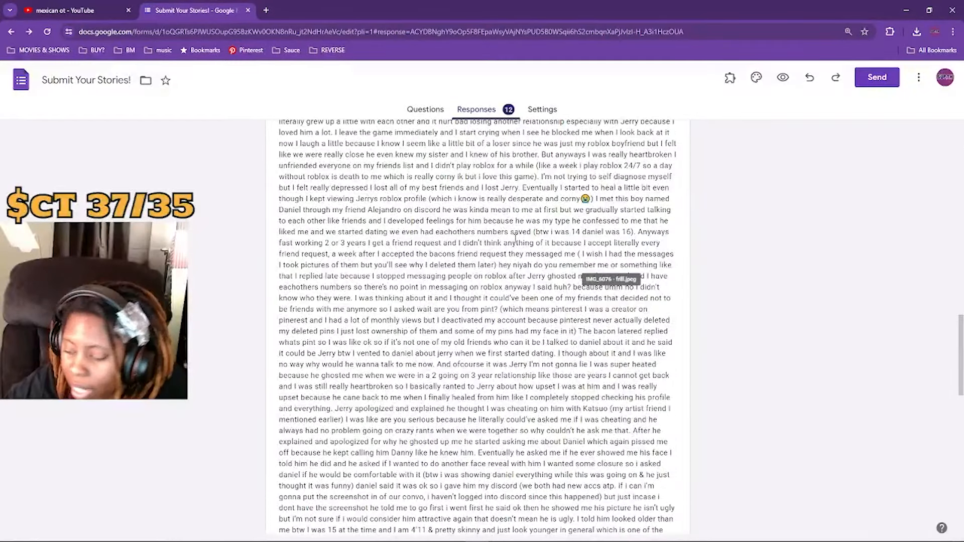